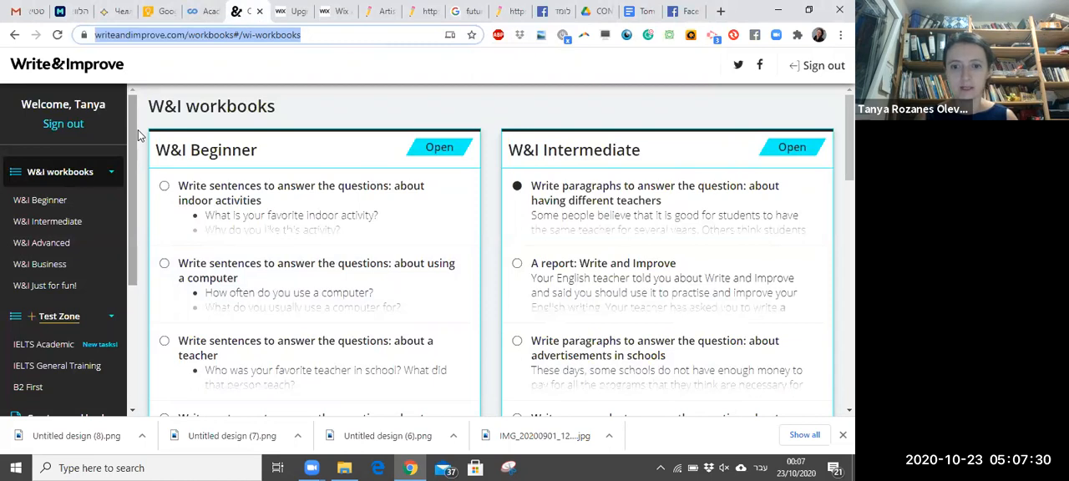
mouse_move(55, 221)
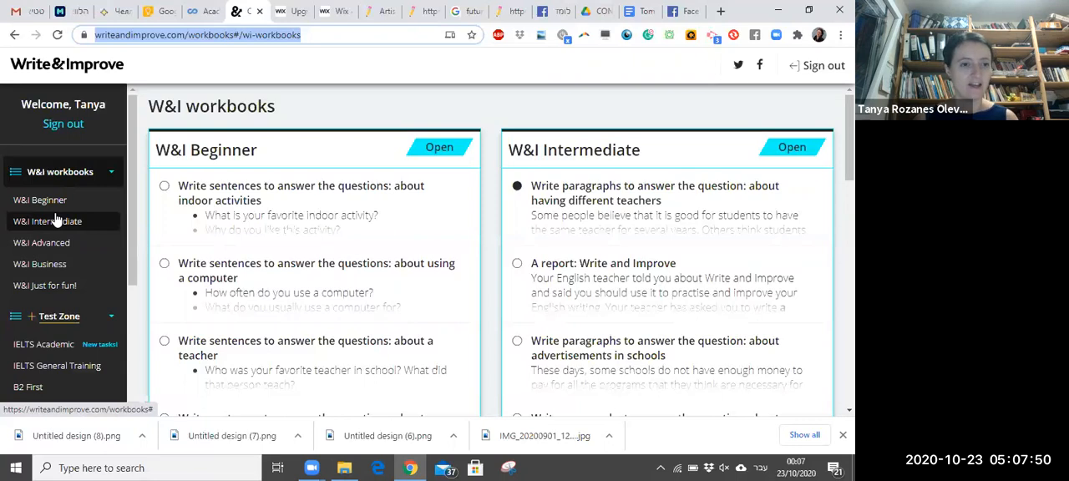
mouse_move(45, 286)
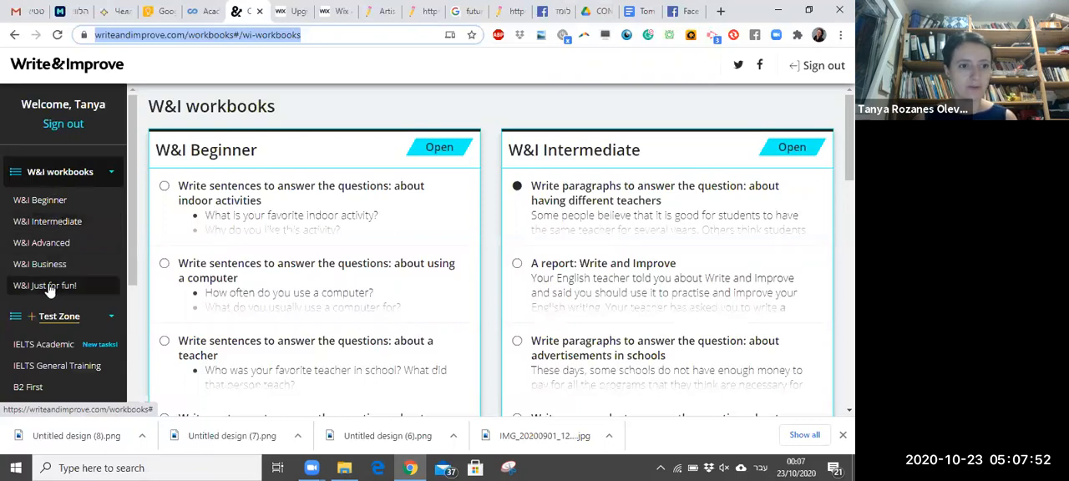
mouse_move(47, 221)
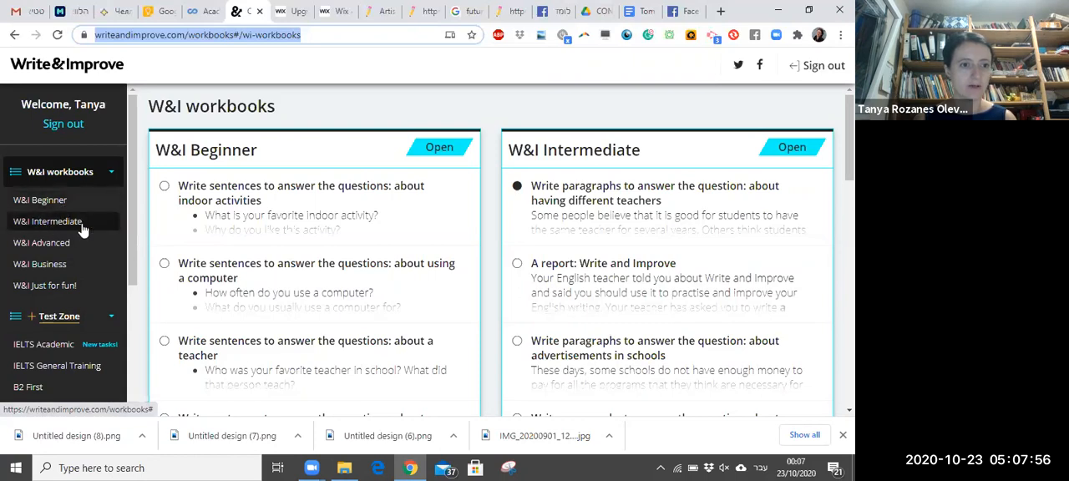
mouse_move(54, 264)
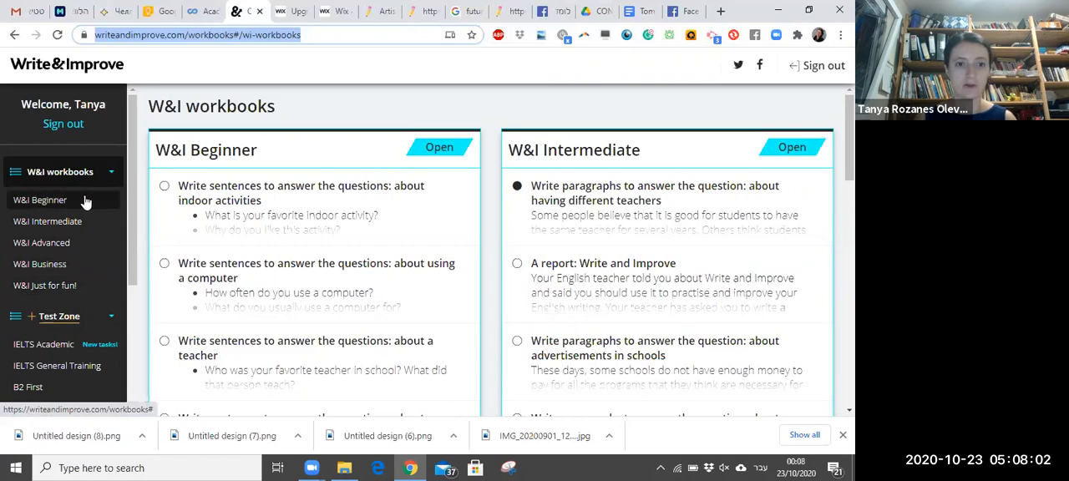
Select the W&I Intermediate workbook and review its new tasks and writing.
click(292, 192)
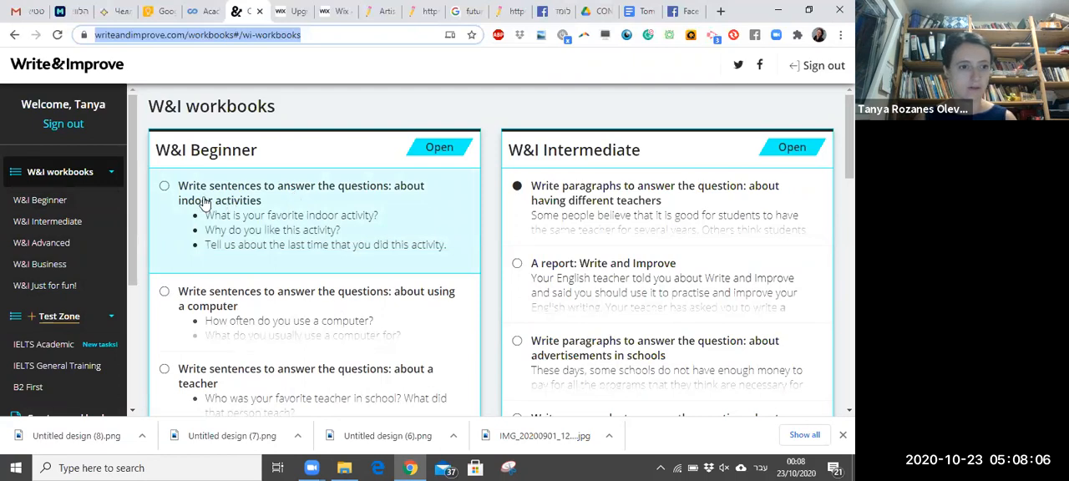
scroll(down, 3)
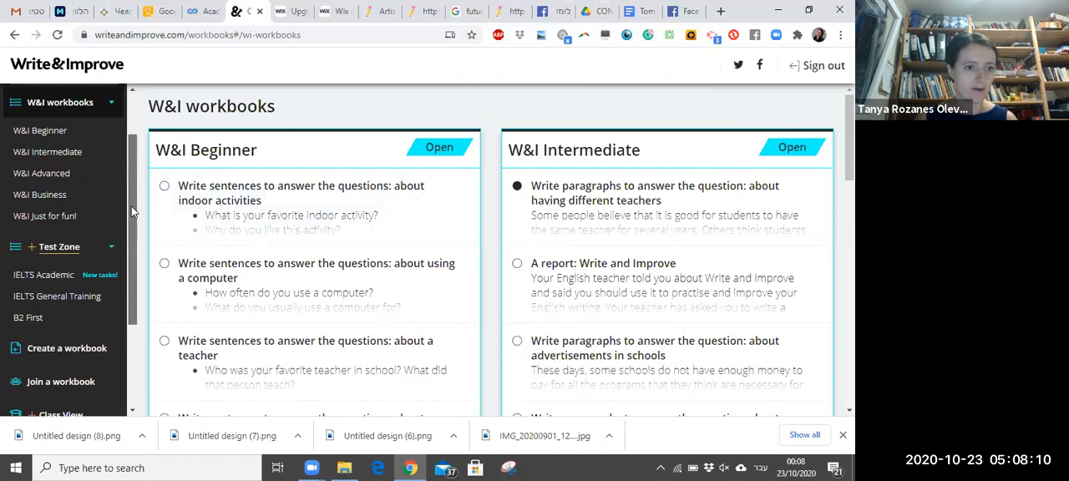
scroll(up, 3)
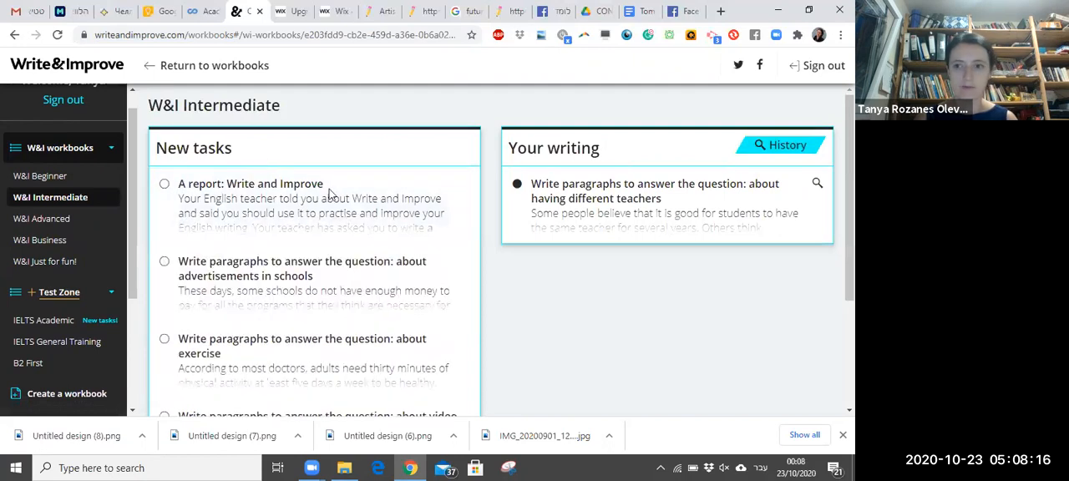
Choose the 'advertisements in schools' paragraph-writing task from the New tasks list.
click(251, 184)
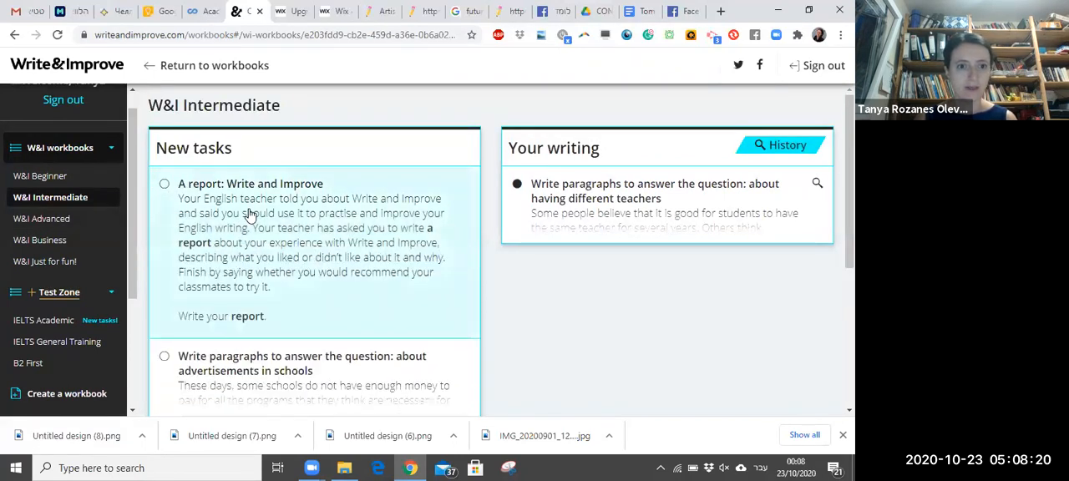
click(251, 183)
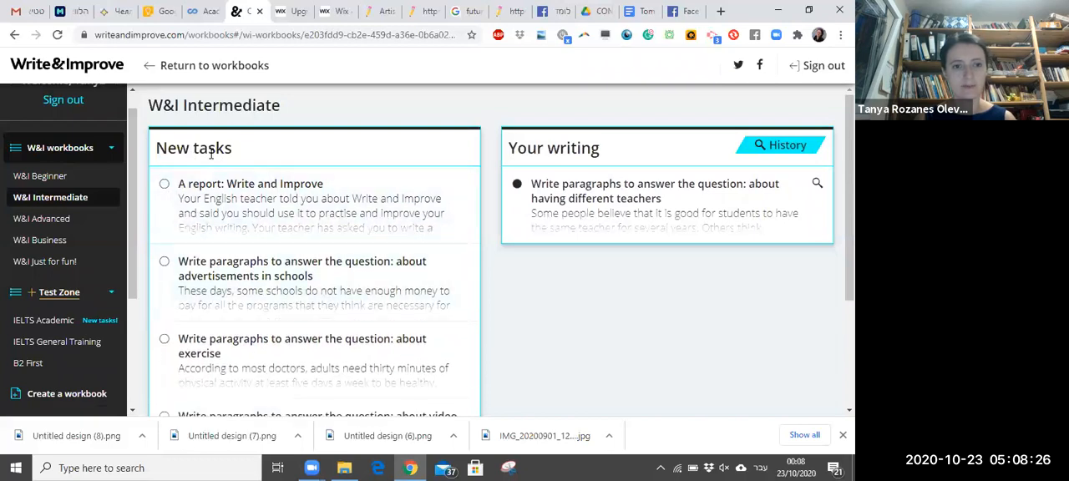
mouse_move(492, 151)
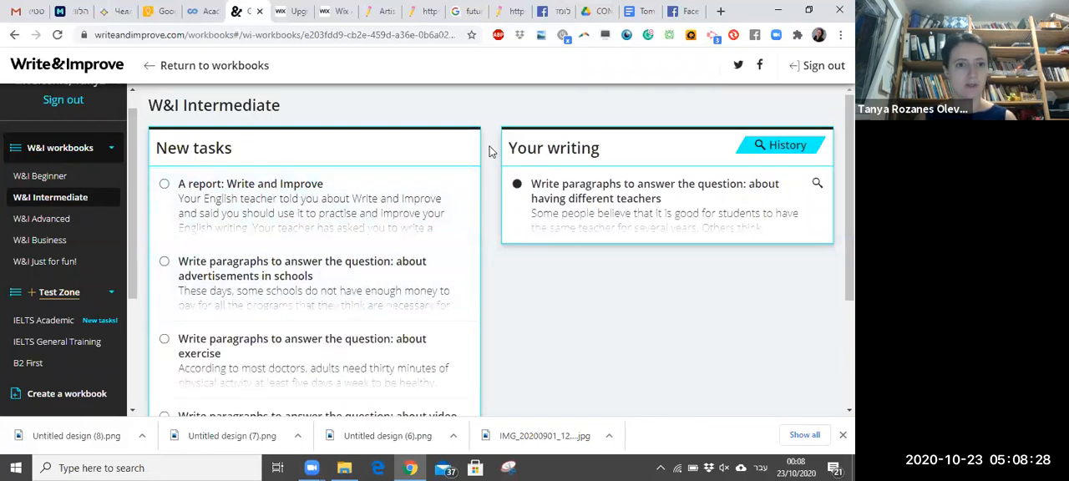
click(302, 268)
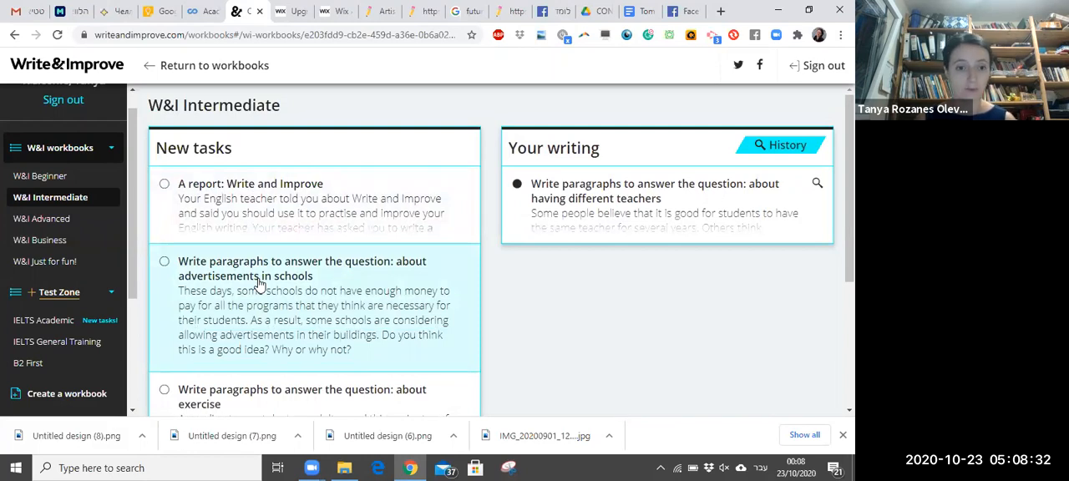
click(302, 268)
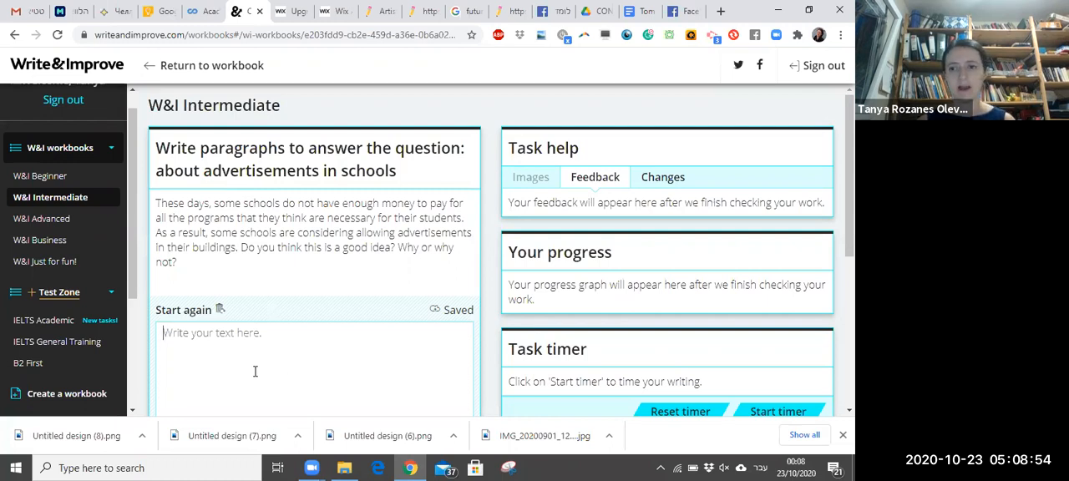
scroll(down, 3)
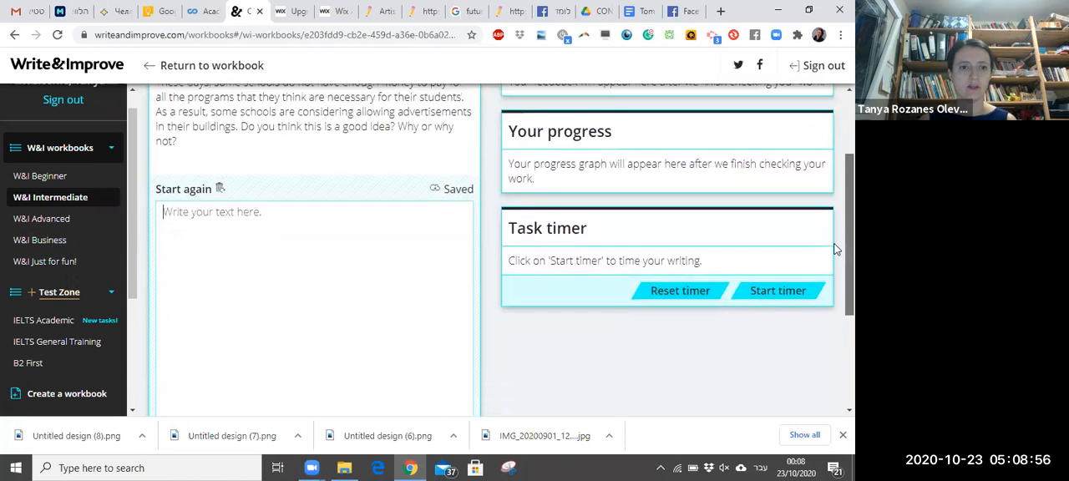
scroll(up, 3)
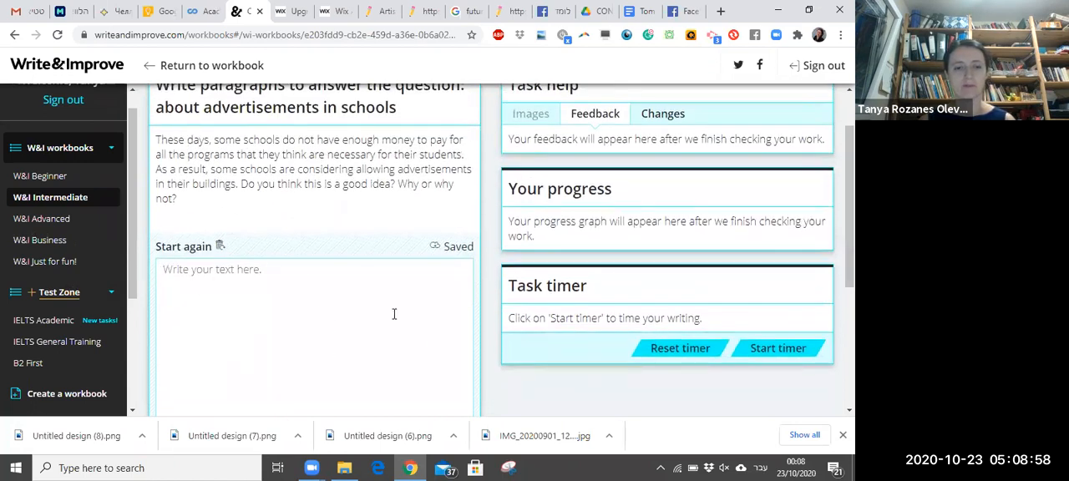
mouse_move(344, 288)
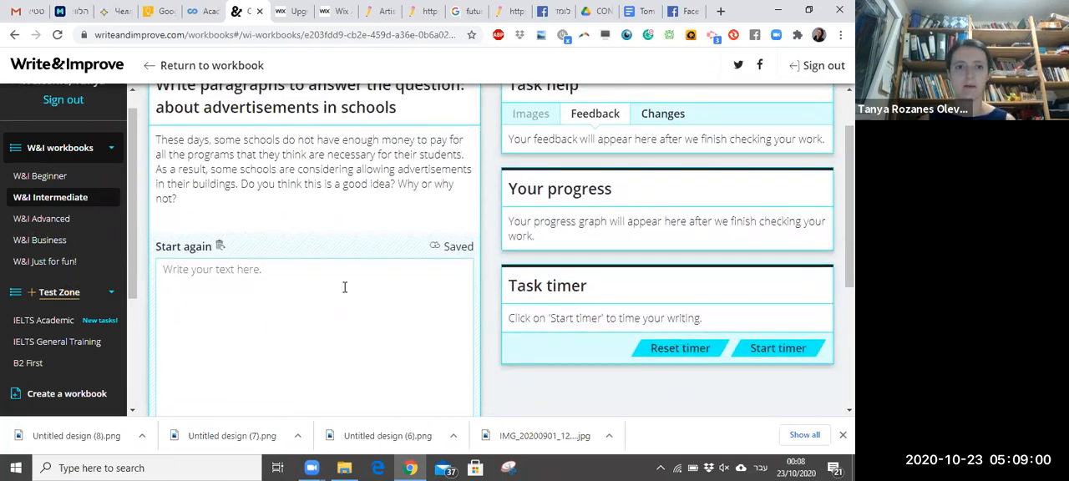
scroll(up, 3)
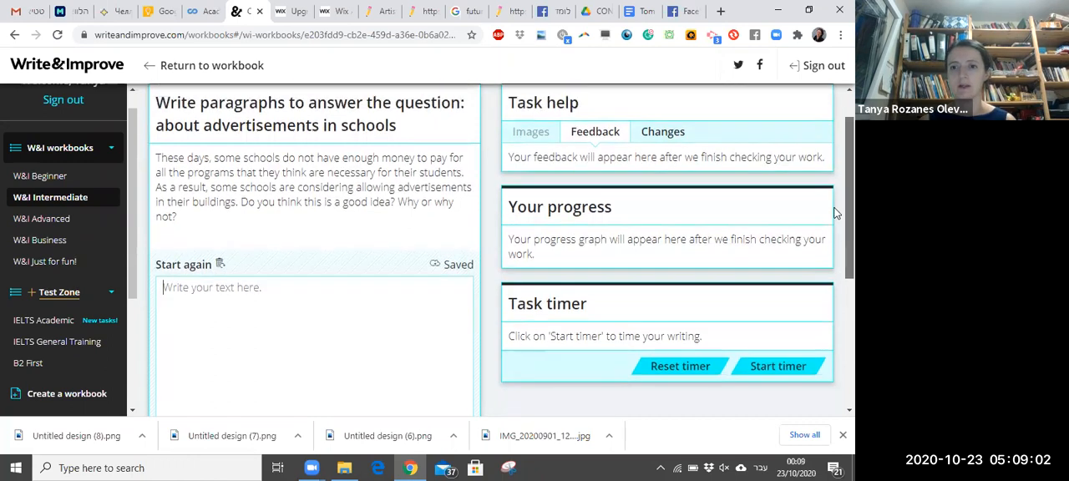
scroll(down, 3)
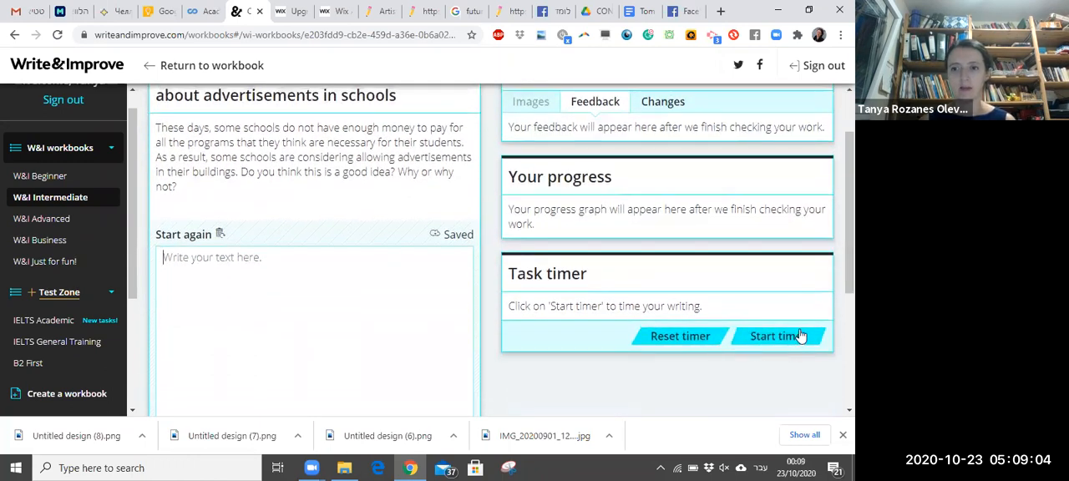
mouse_move(838, 267)
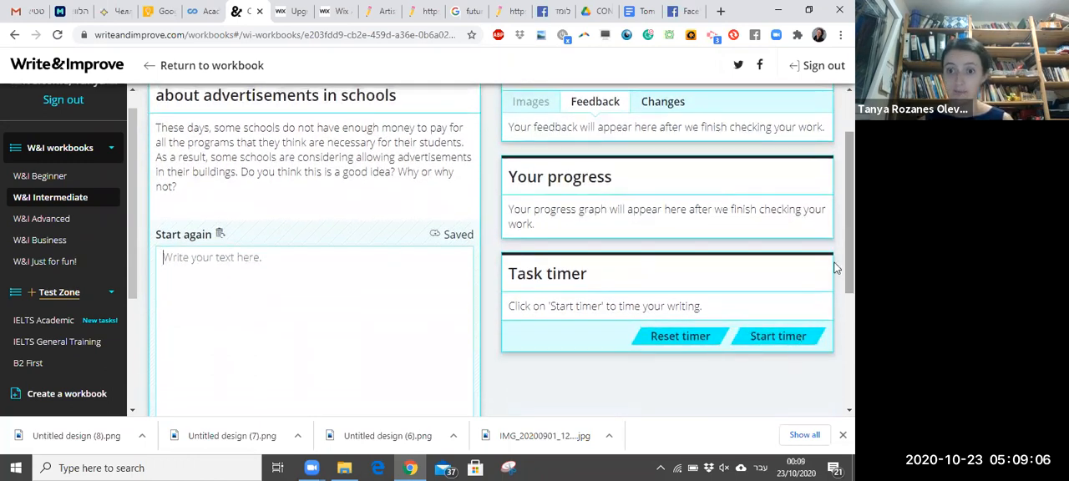
scroll(up, 3)
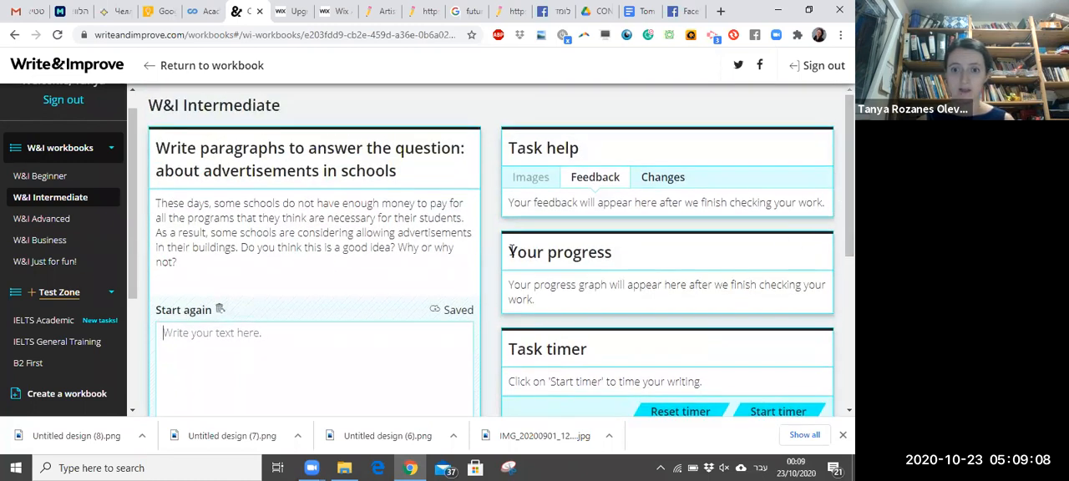
mouse_move(538, 270)
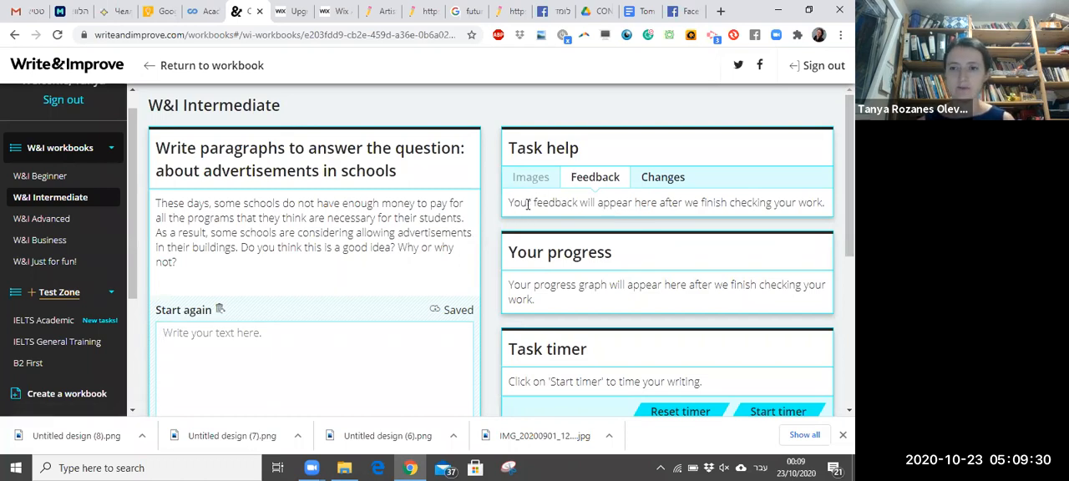
mouse_move(675, 150)
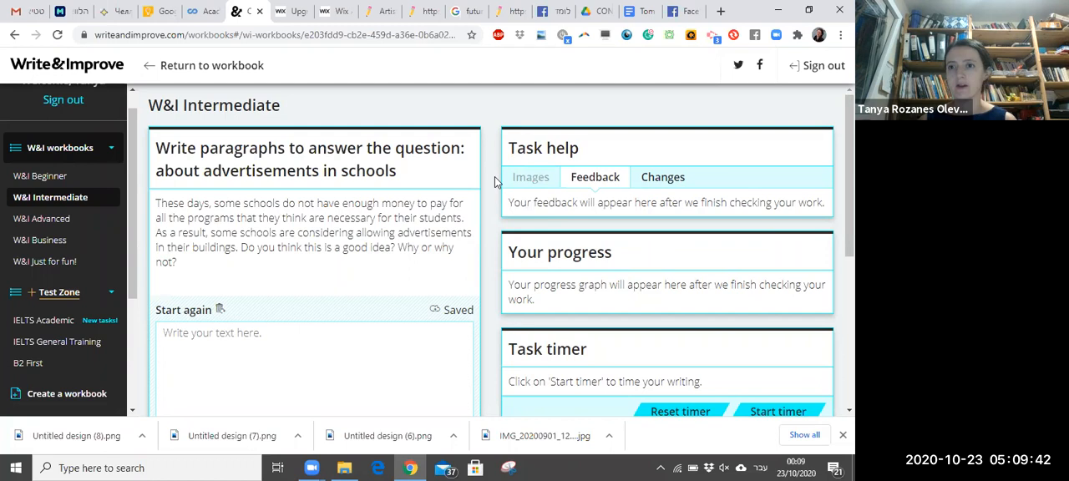
mouse_move(696, 11)
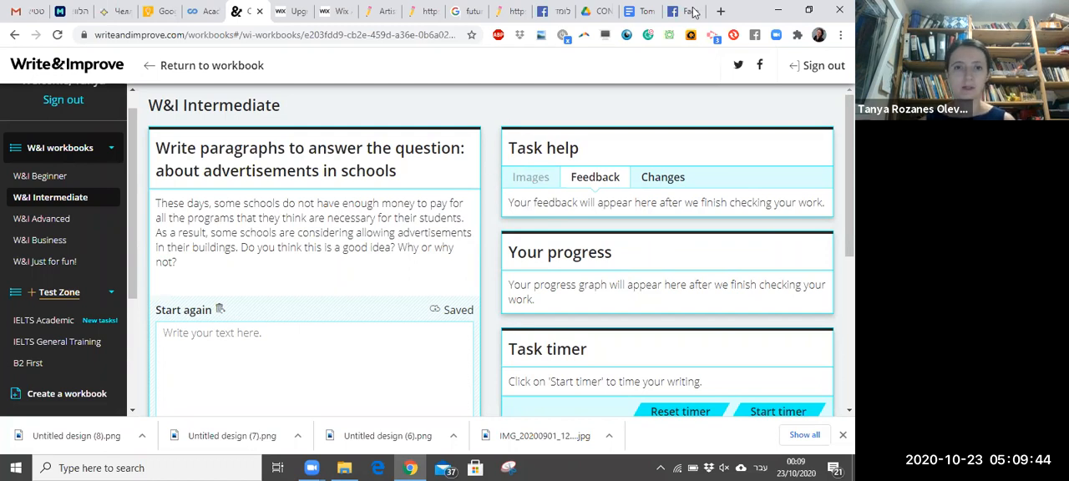
mouse_move(760, 65)
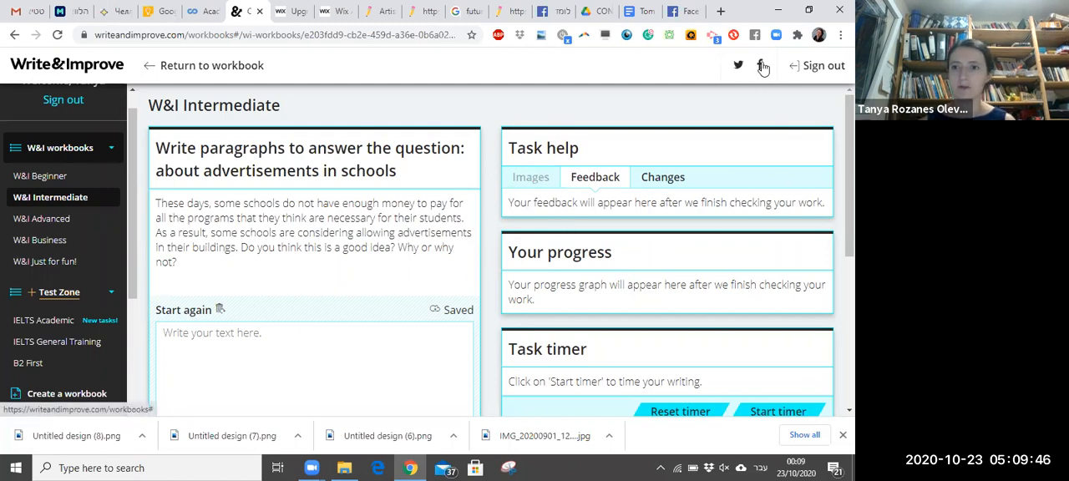
mouse_move(727, 73)
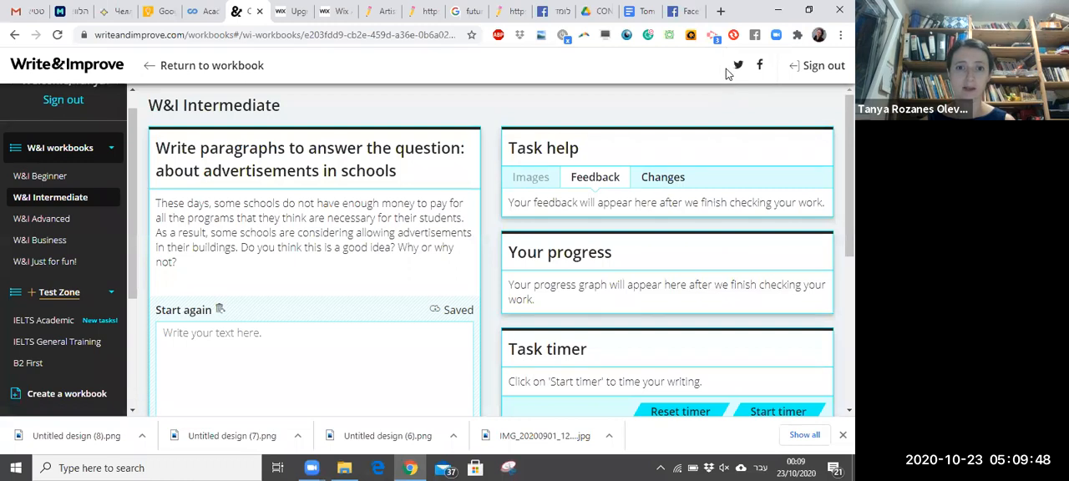
mouse_move(263, 322)
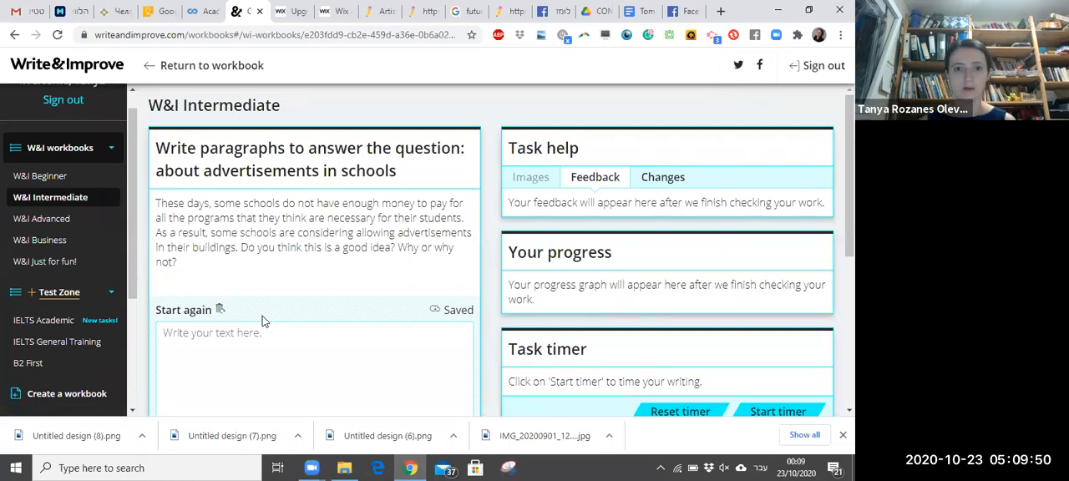
mouse_move(499, 433)
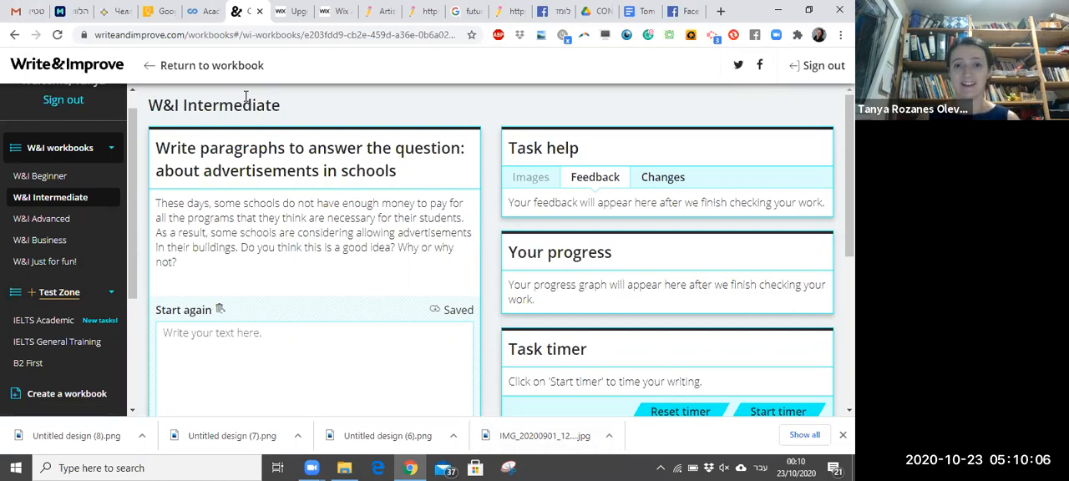
mouse_move(325, 63)
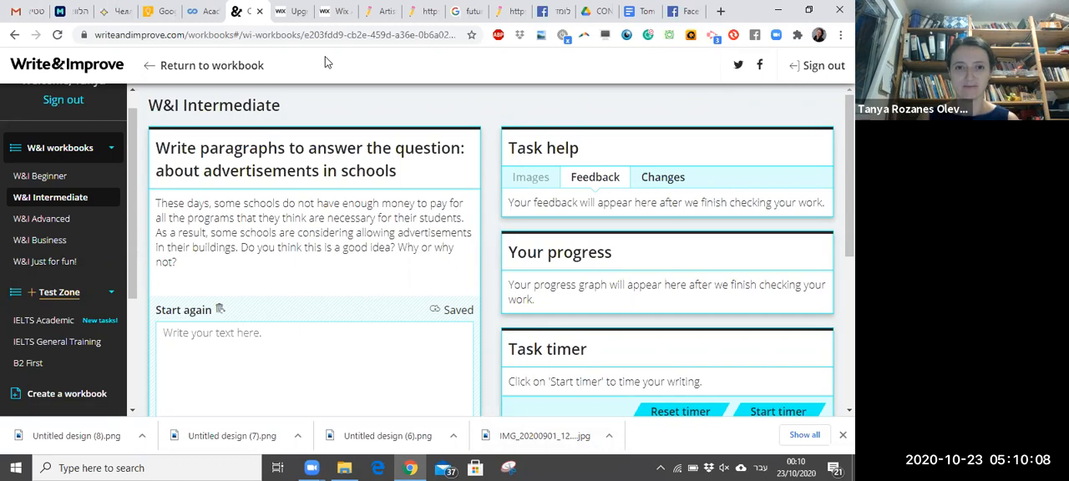